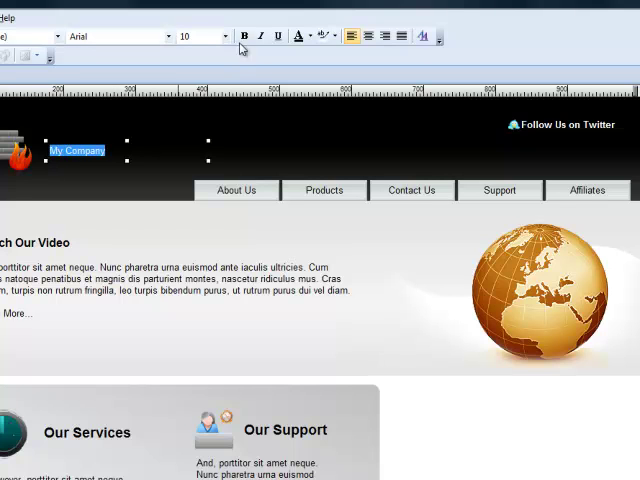
Make the 'My Company' heading bold and enlarge its font size
left_click(228, 36)
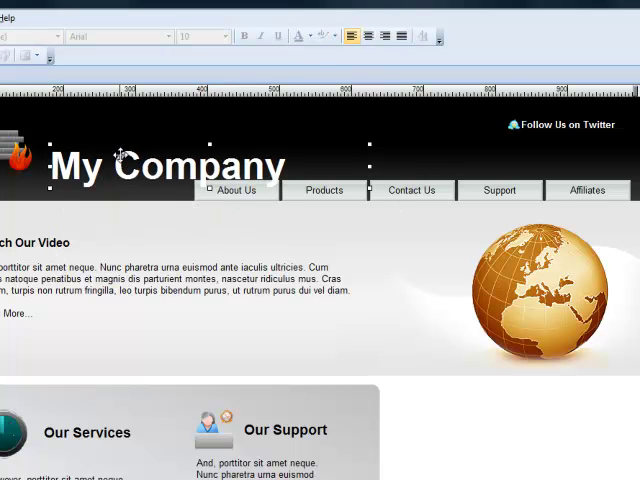
scroll("down", 3)
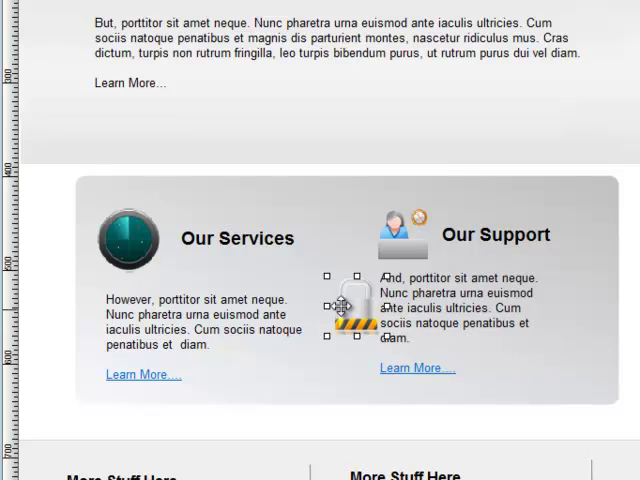
Move the small inserted object to a new spot inside the Our Services / Our Support panel
left_click_drag(348, 306, 212, 236)
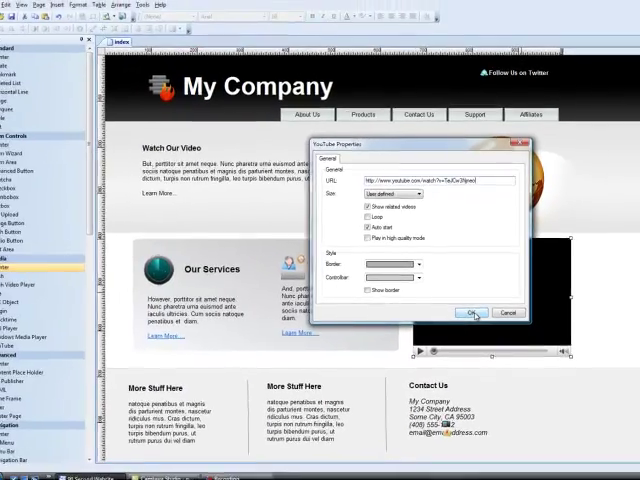
Confirm the YouTube Properties so the embedded video player appears beside the services box
left_click(472, 312)
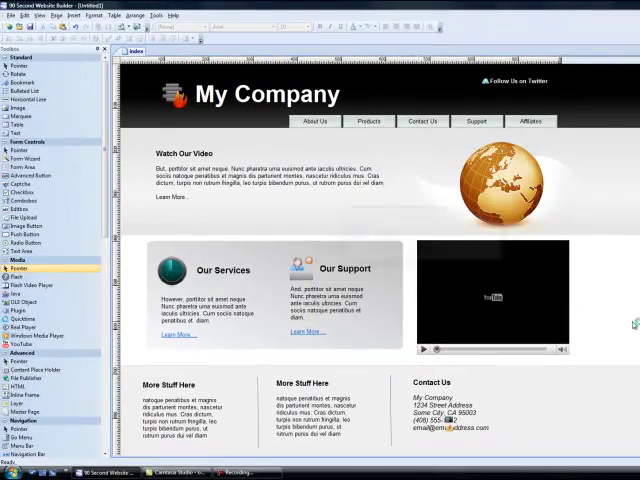